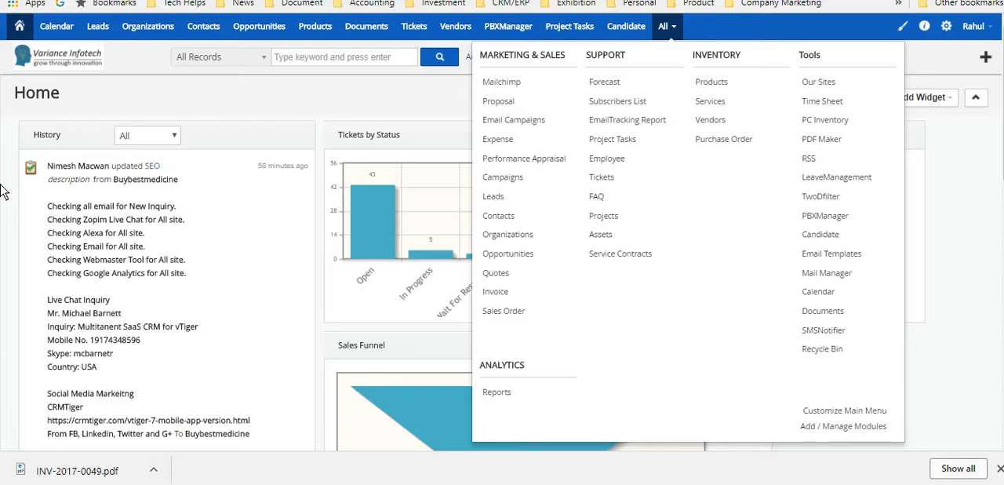
Dismiss the All modules dropdown to reveal the Home dashboard widgets.
left_click(662, 26)
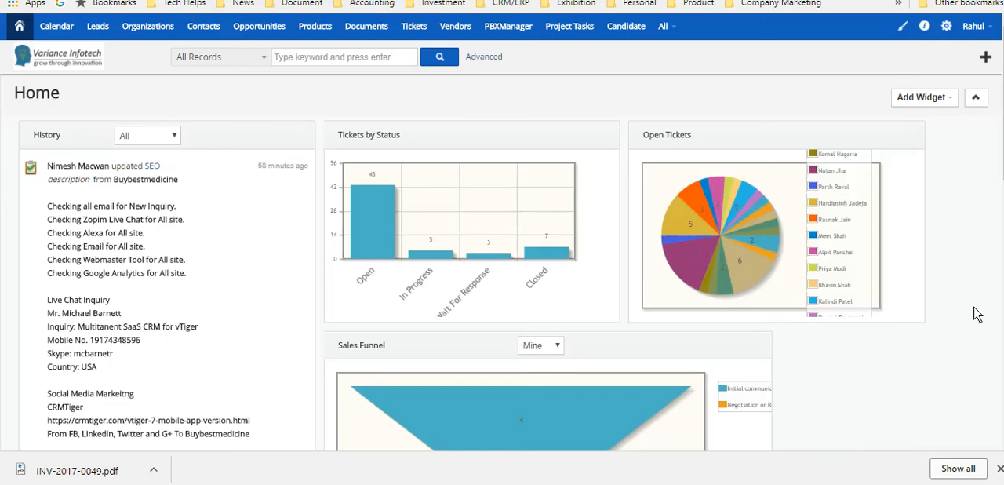
scroll("down", 3)
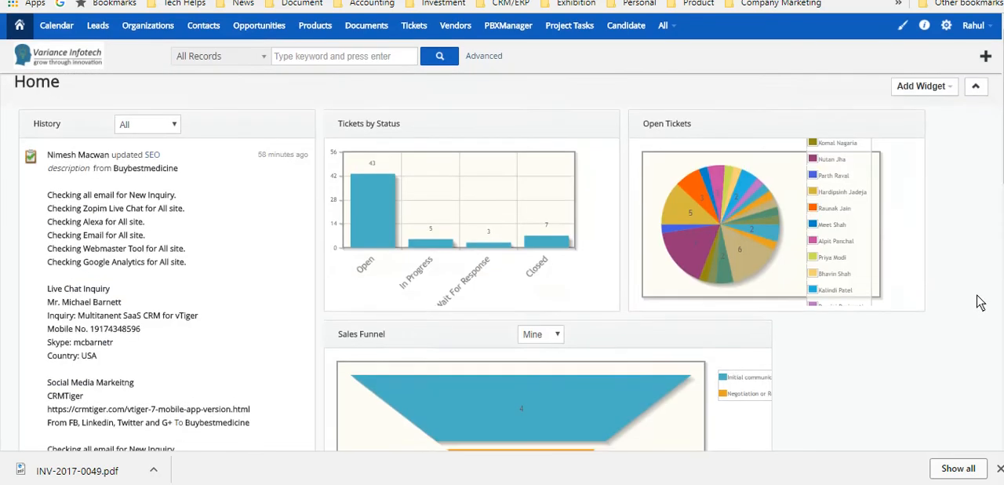
scroll("down", 3)
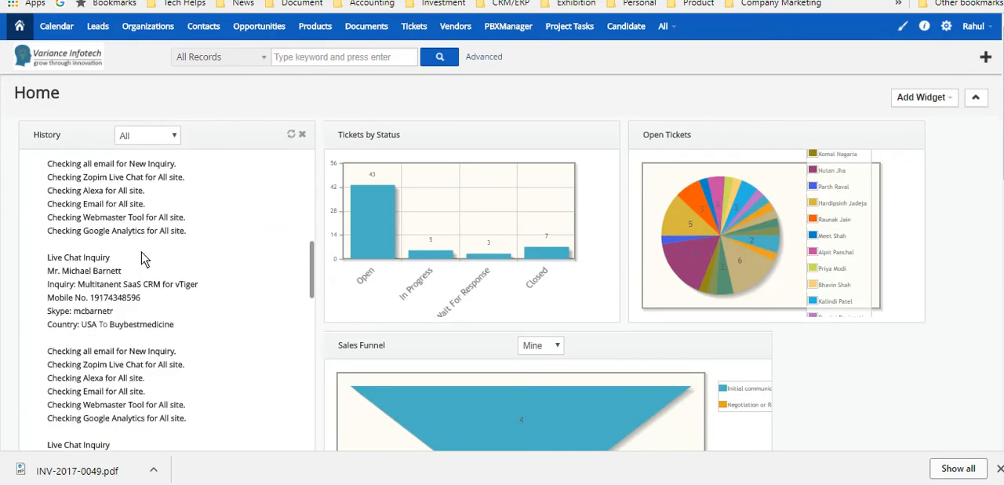
scroll("down", 3)
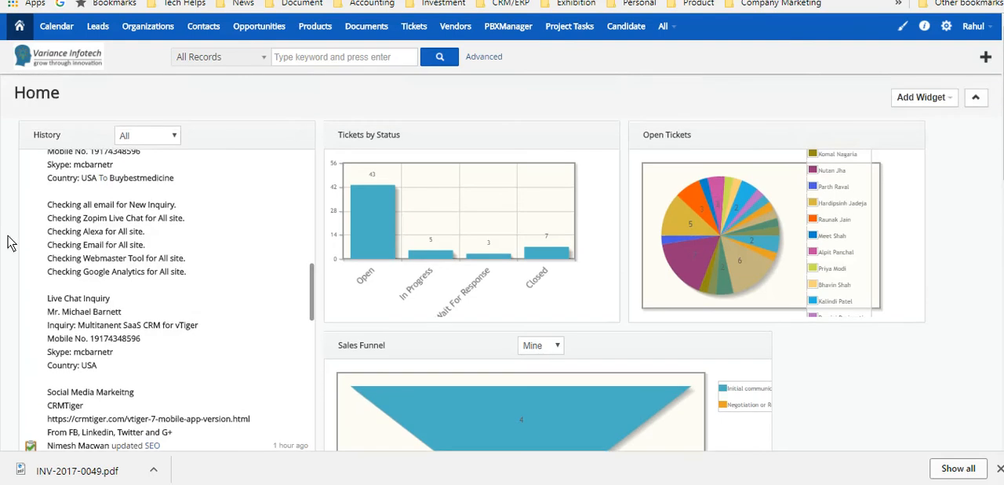
scroll("down", 3)
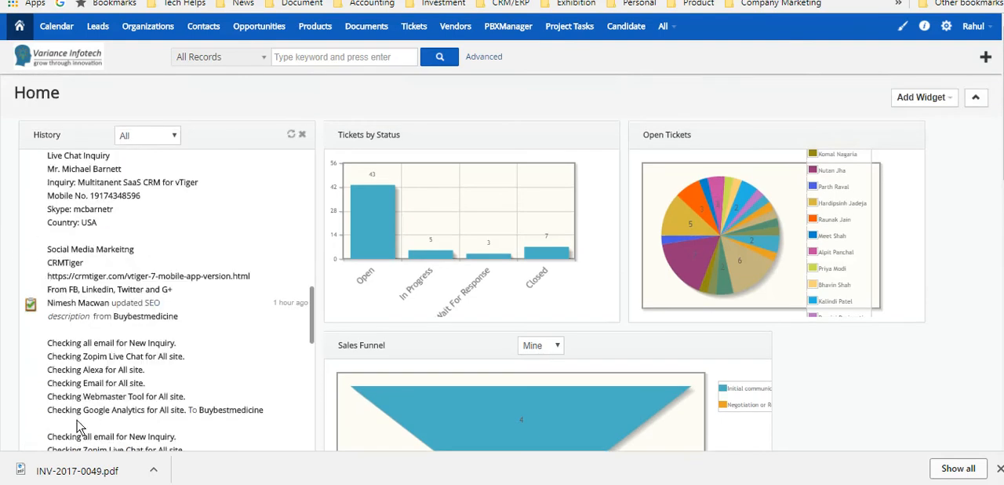
scroll("down", 3)
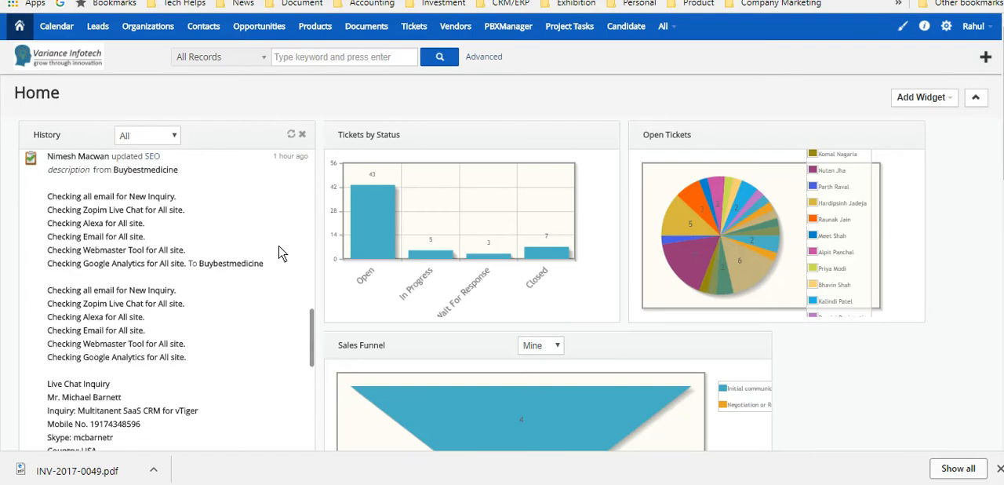
mouse_move(239, 321)
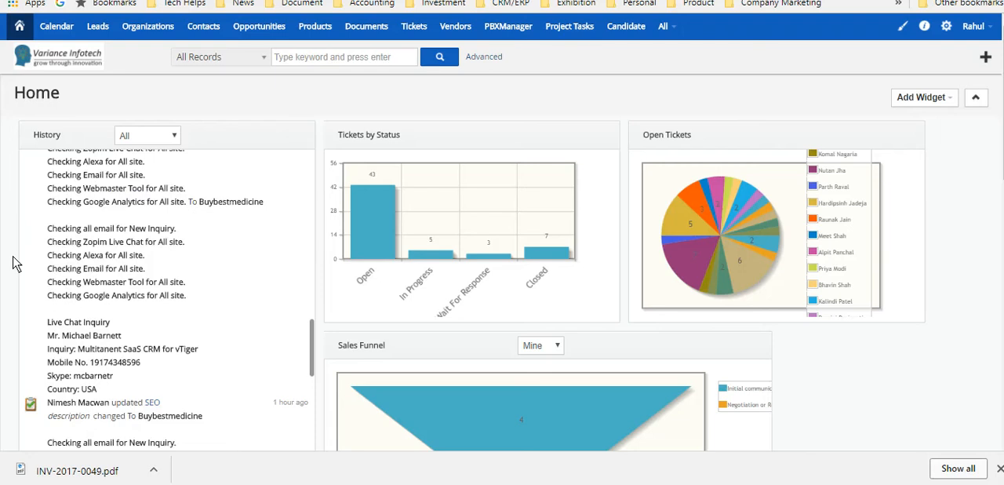
mouse_move(7, 225)
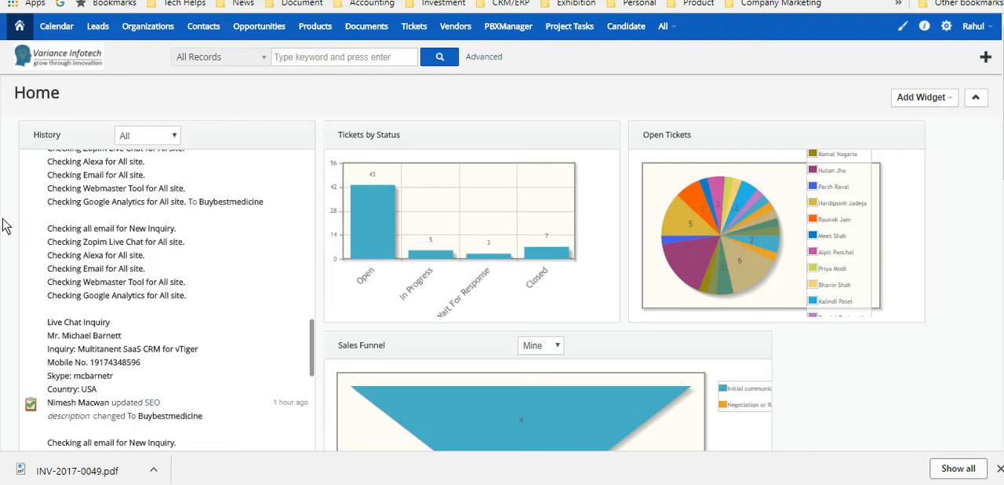
mouse_move(685, 96)
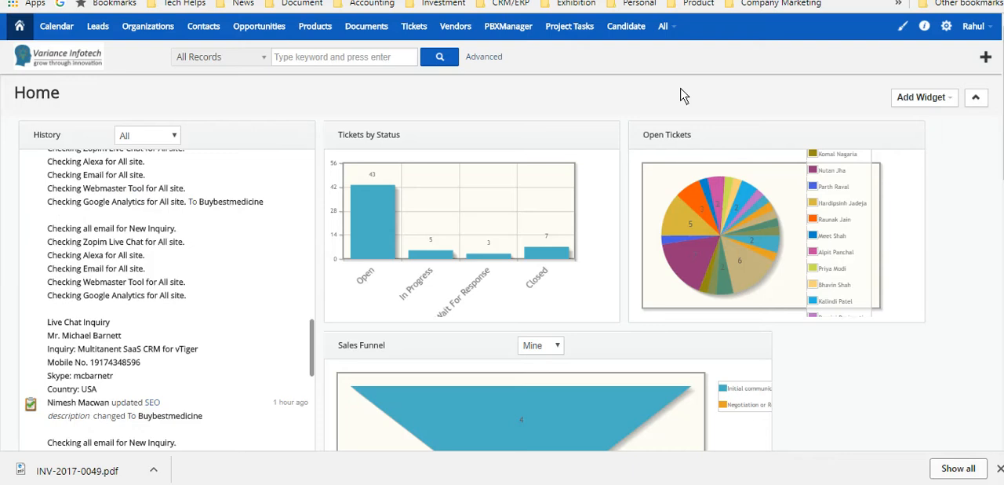
mouse_move(4, 249)
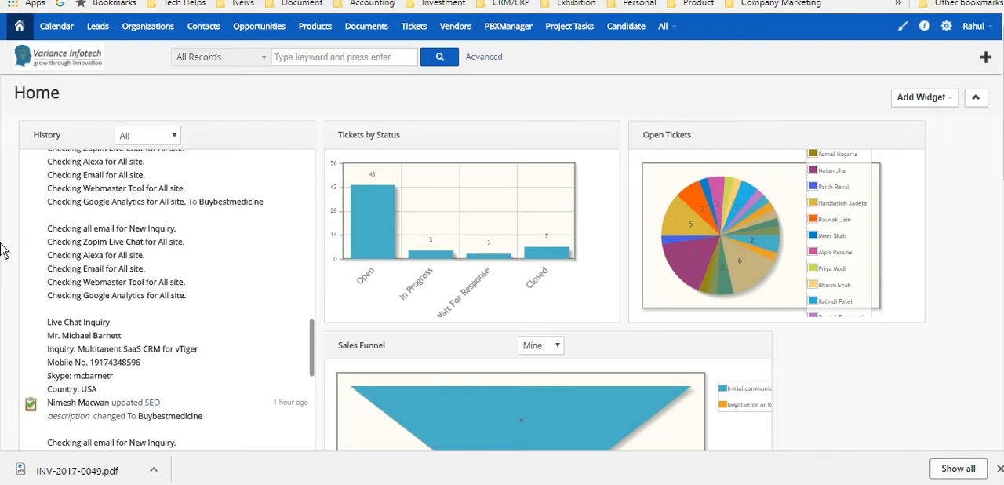
mouse_move(451, 124)
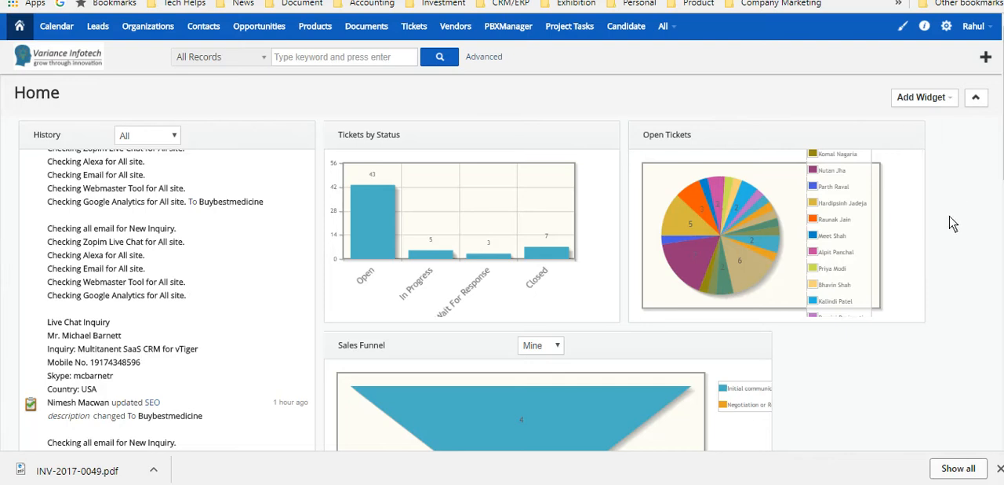
mouse_move(926, 205)
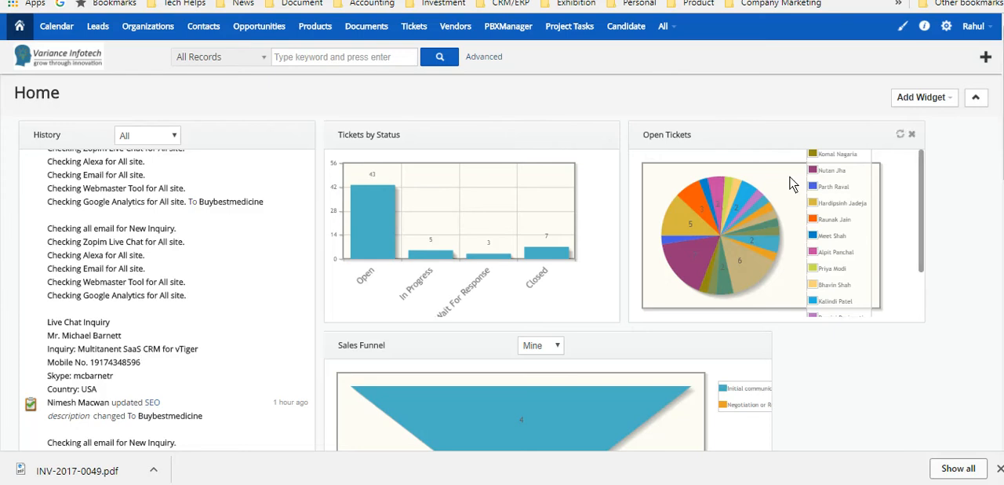
mouse_move(921, 342)
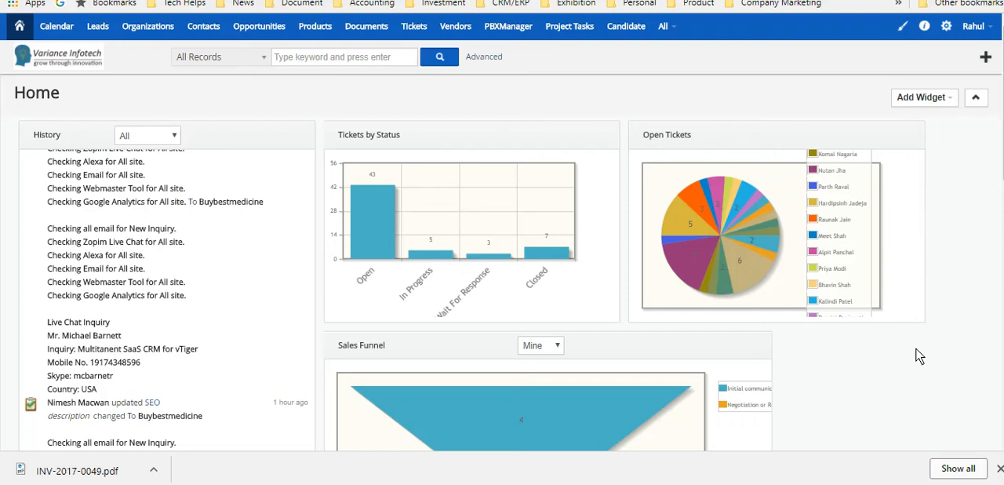
mouse_move(938, 304)
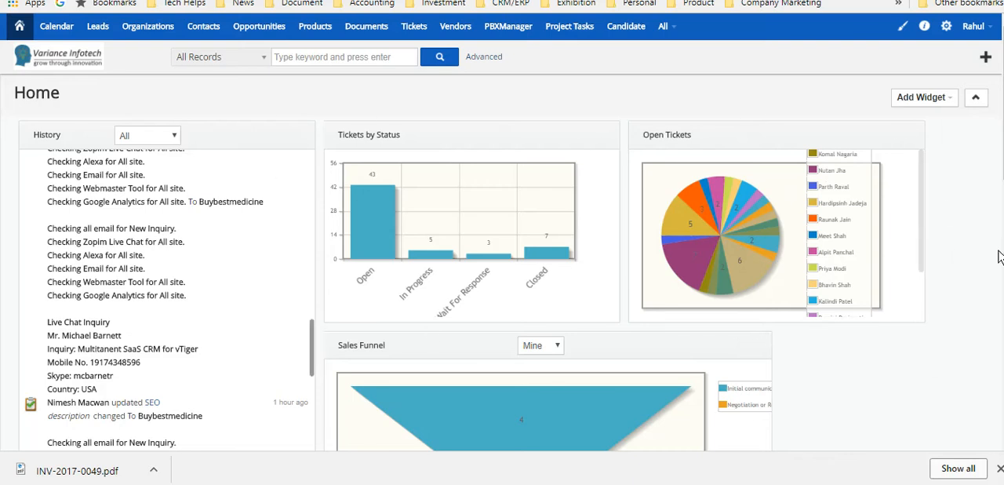
mouse_move(857, 283)
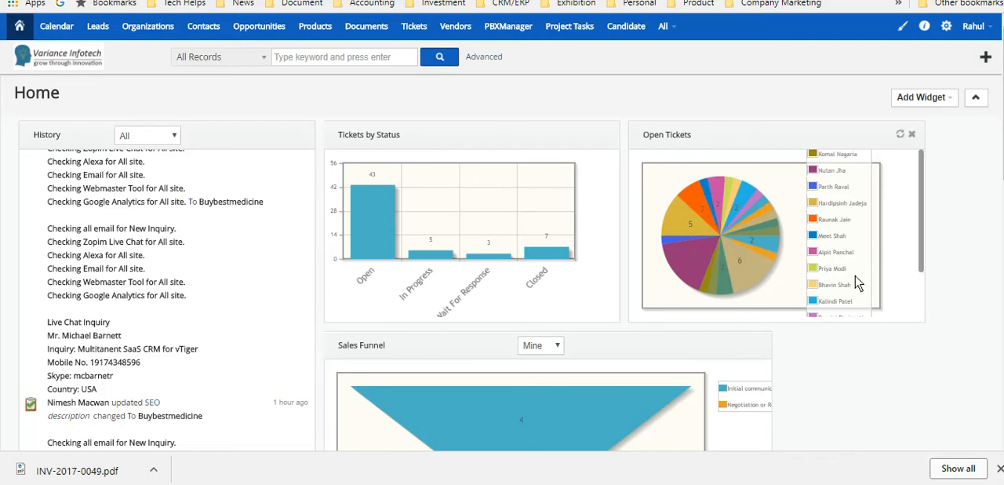
mouse_move(930, 212)
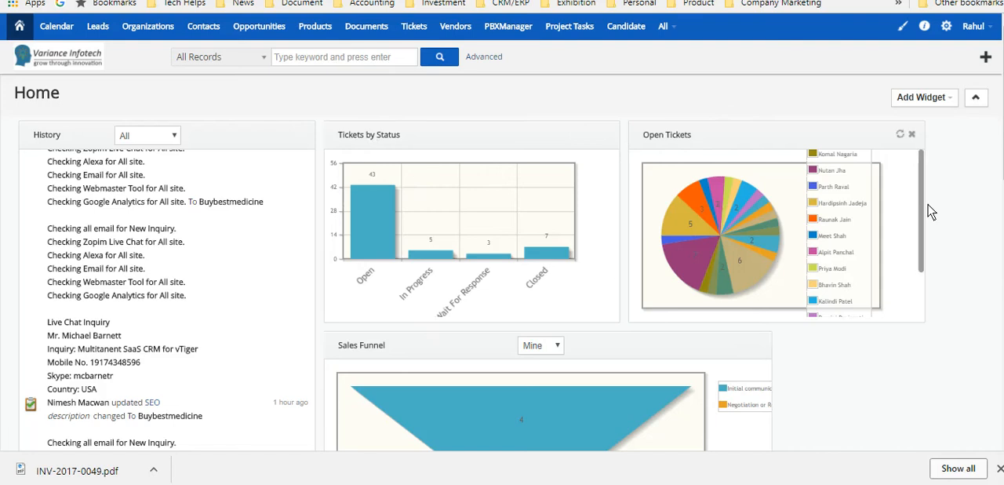
mouse_move(1000, 195)
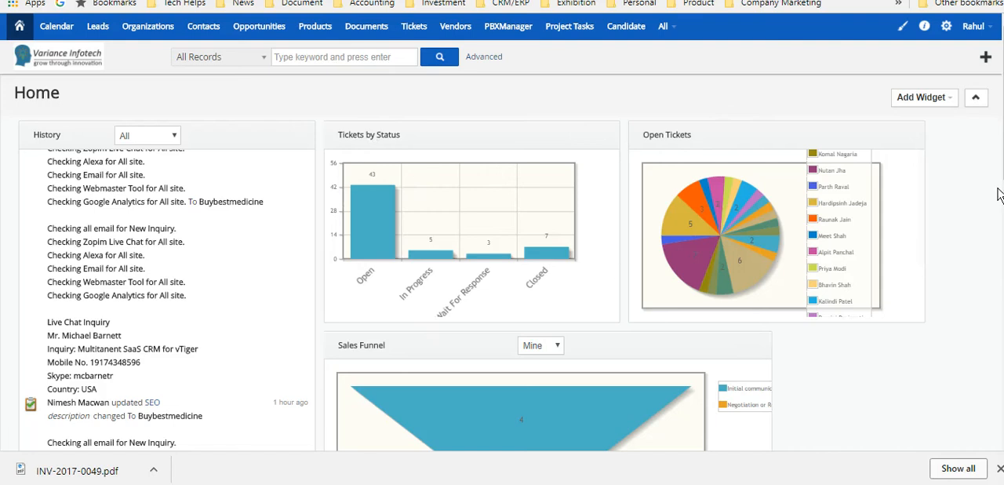
scroll("down", 3)
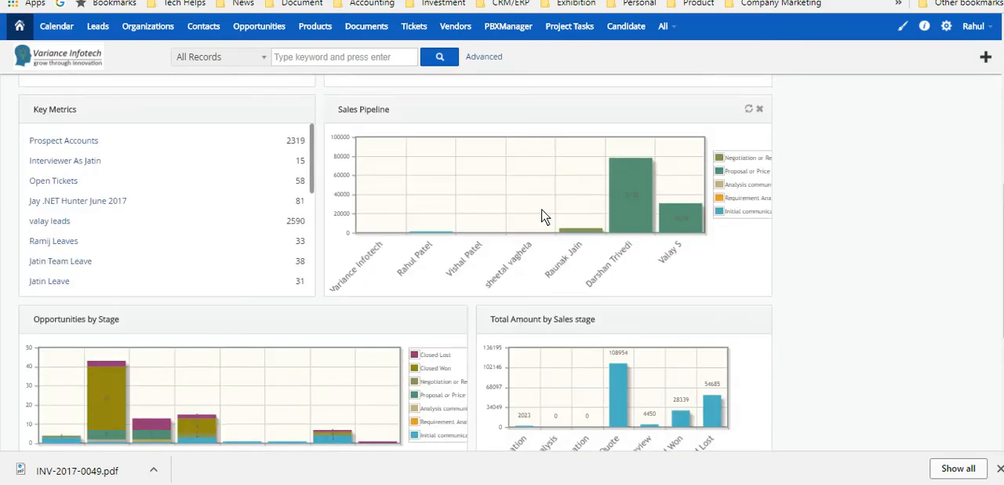
scroll("down", 3)
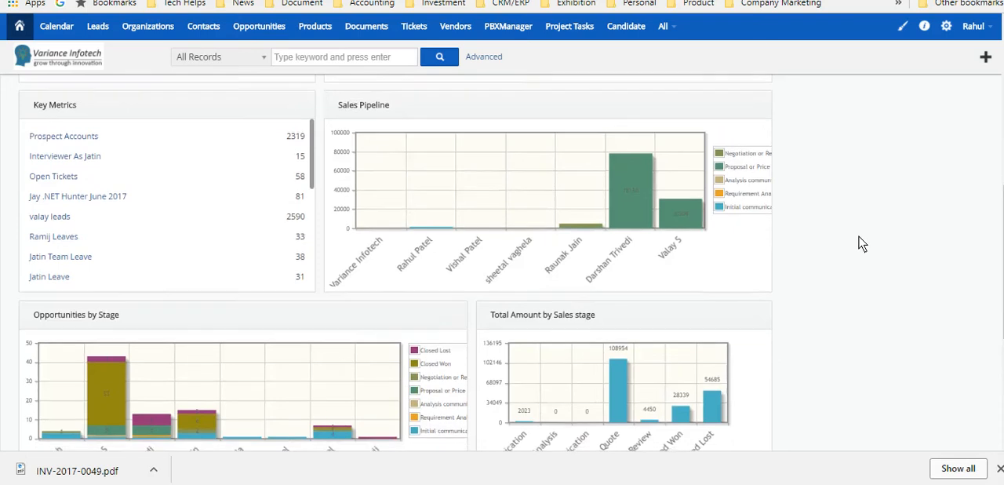
scroll("down", 3)
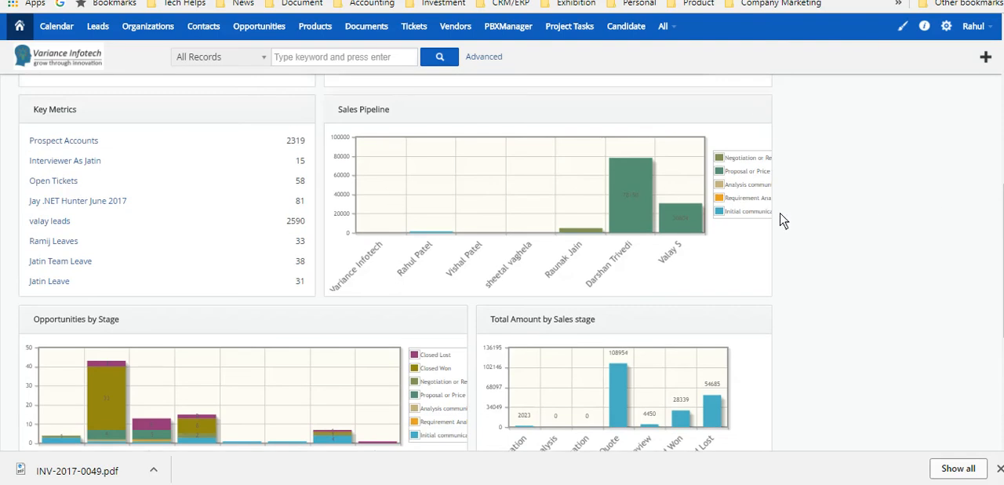
mouse_move(861, 262)
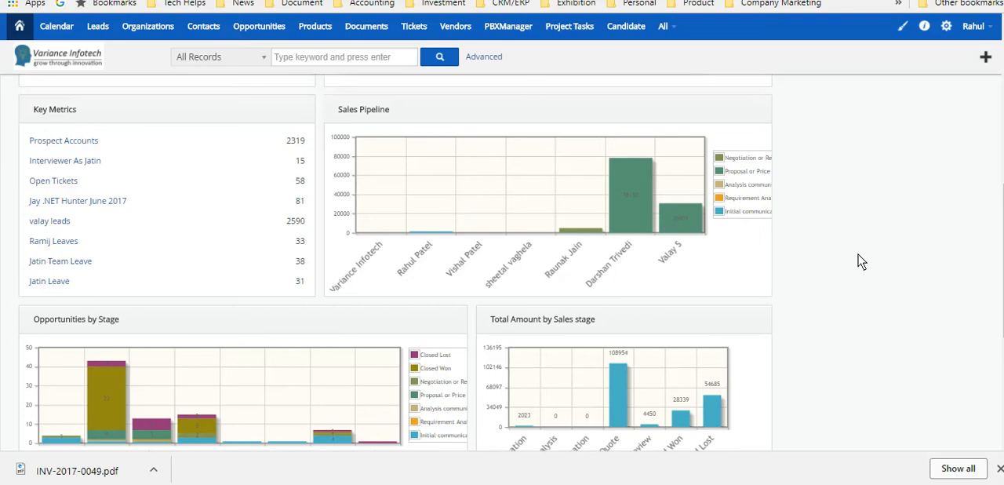
scroll("down", 3)
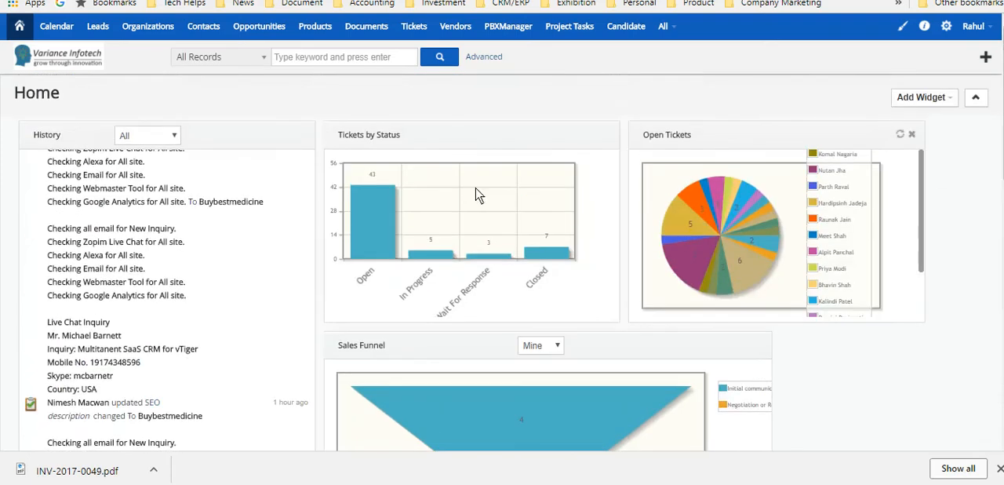
mouse_move(578, 94)
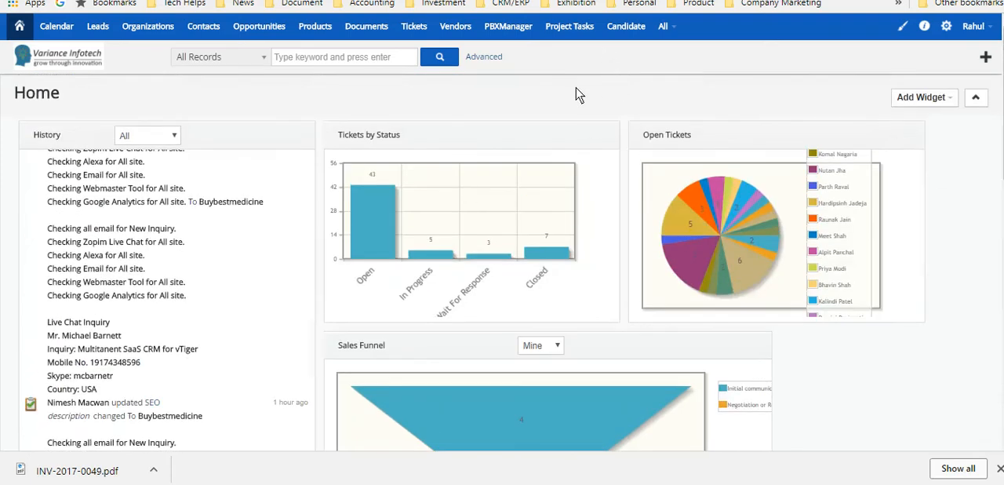
mouse_move(46, 125)
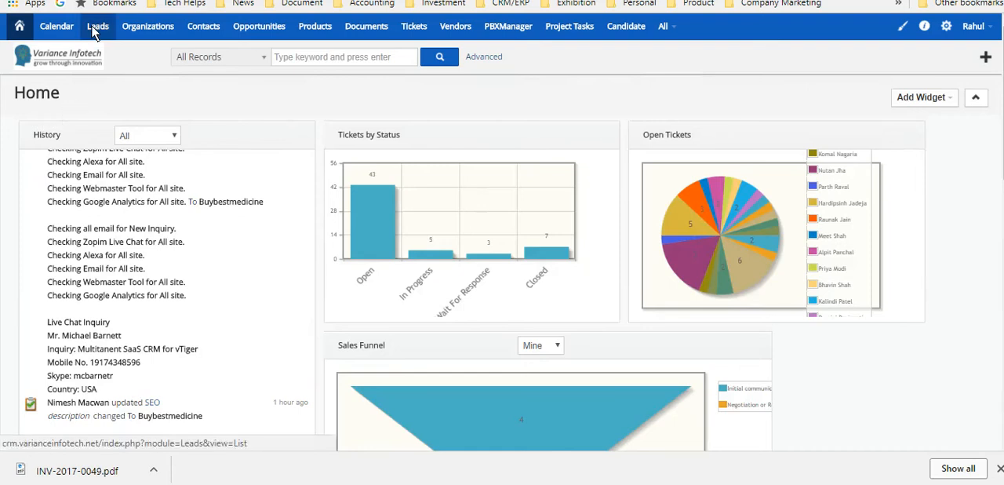
Go to the Leads list from the top navigation bar.
left_click(97, 26)
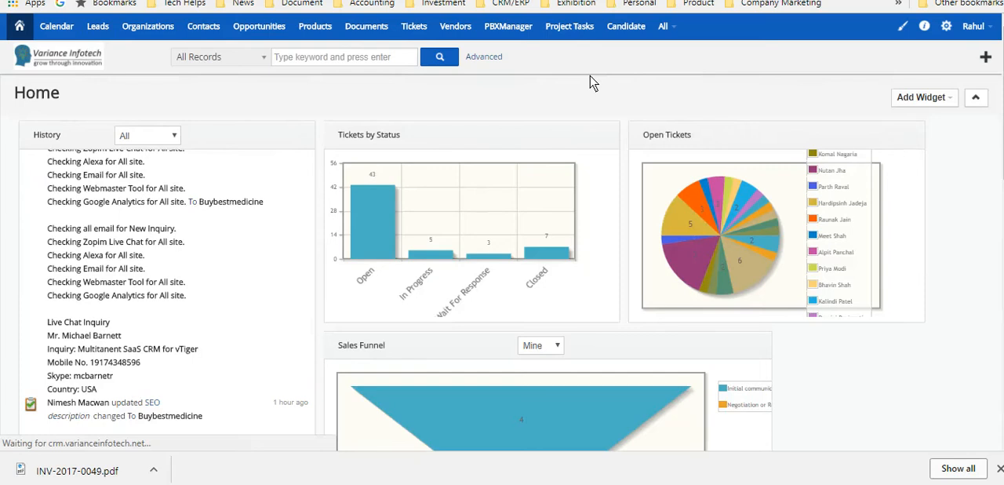
left_click(98, 26)
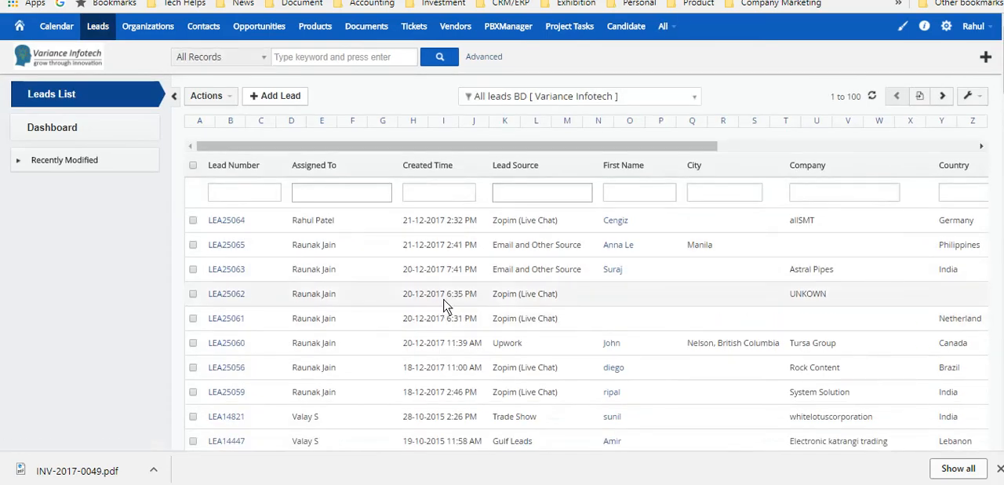
mouse_move(622, 244)
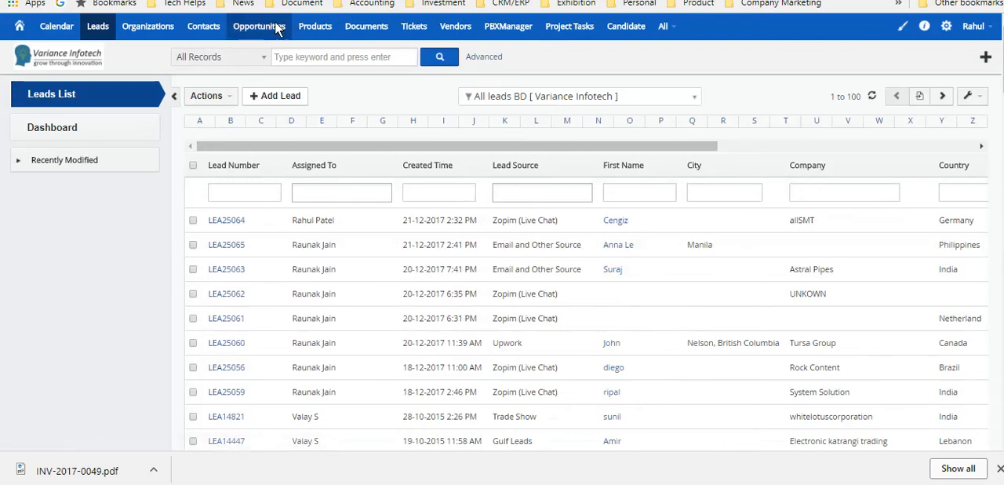
mouse_move(259, 25)
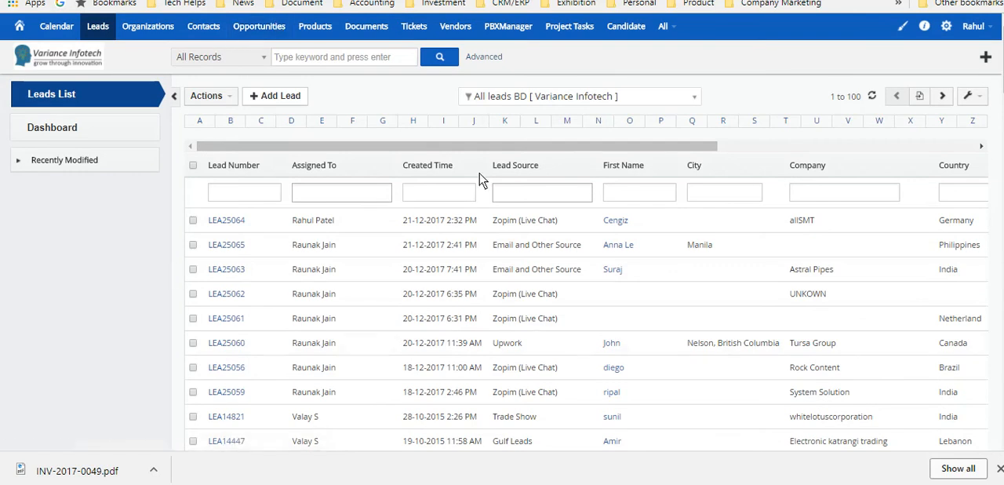
mouse_move(532, 212)
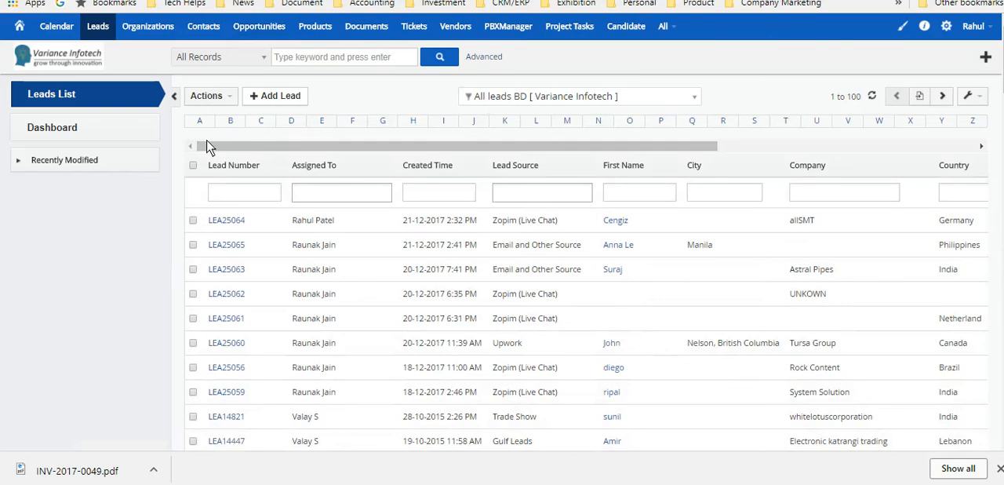
mouse_move(537, 400)
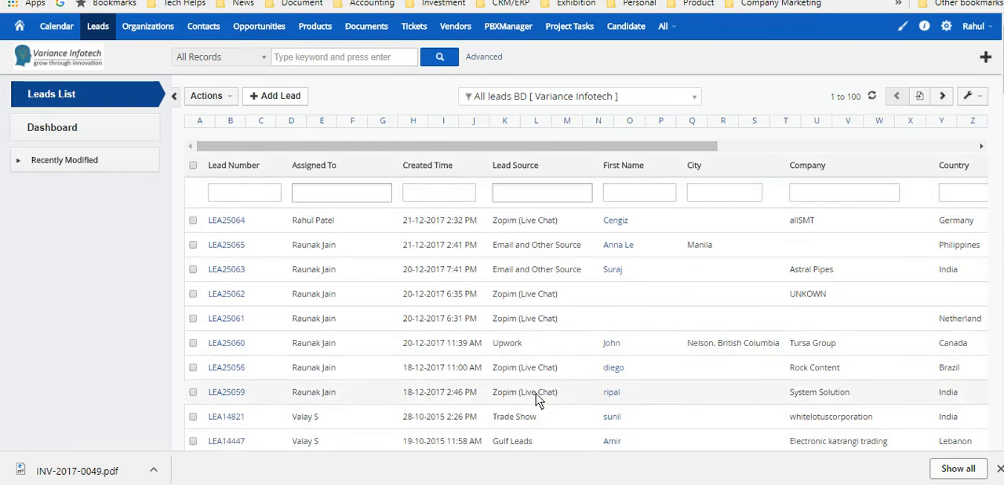
mouse_move(557, 418)
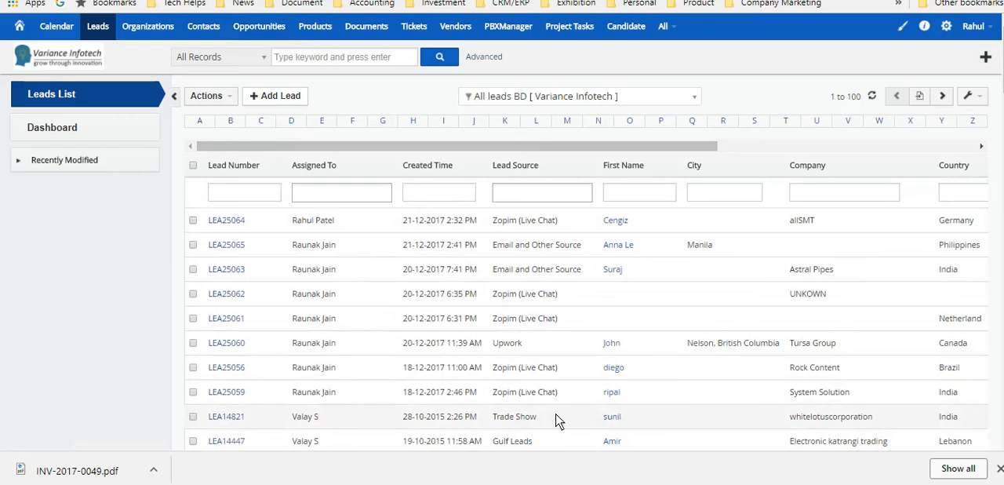
scroll("down", 3)
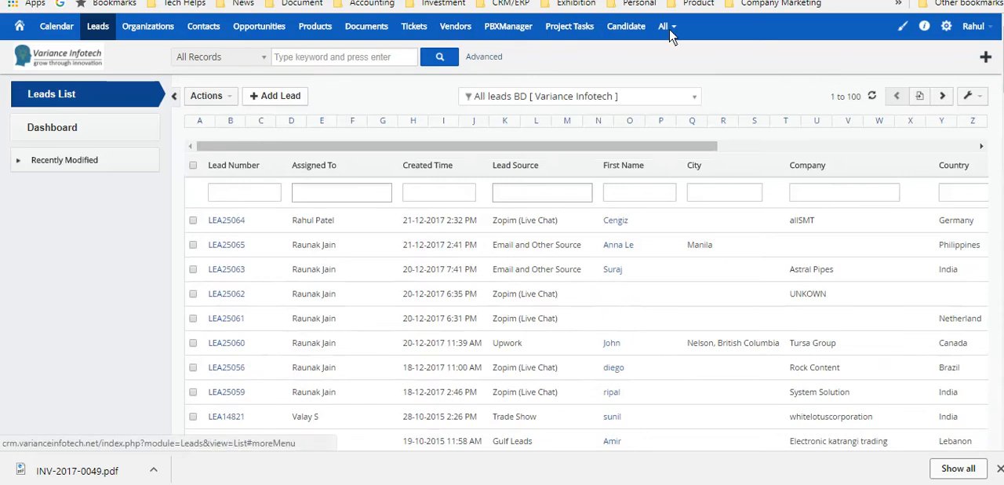
left_click(666, 26)
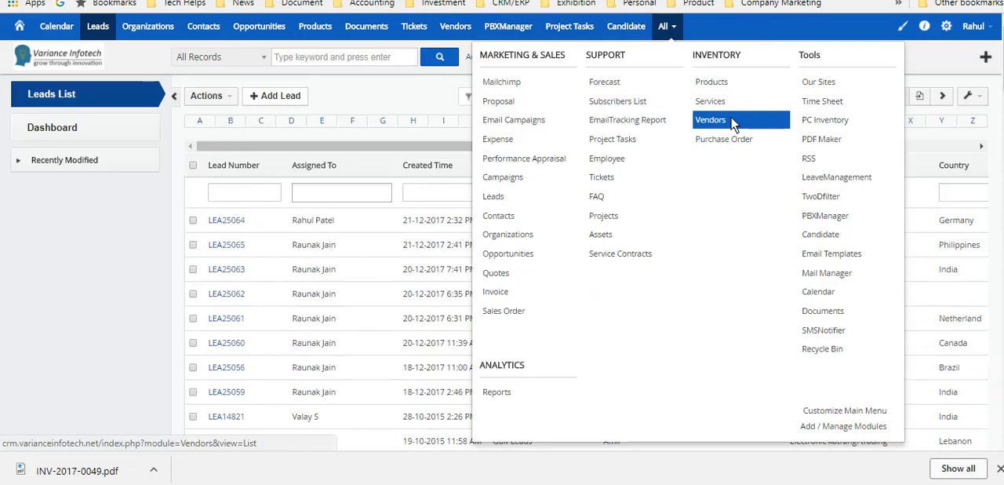
mouse_move(514, 119)
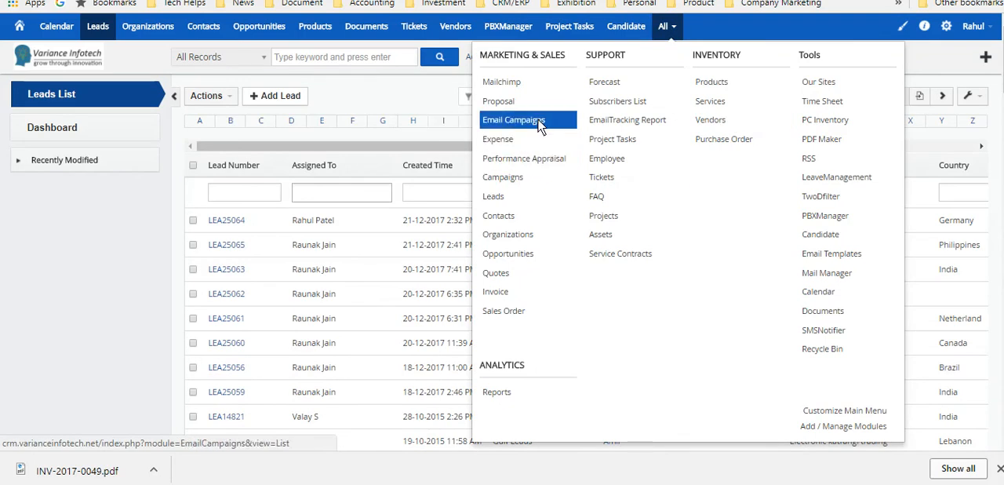
mouse_move(524, 157)
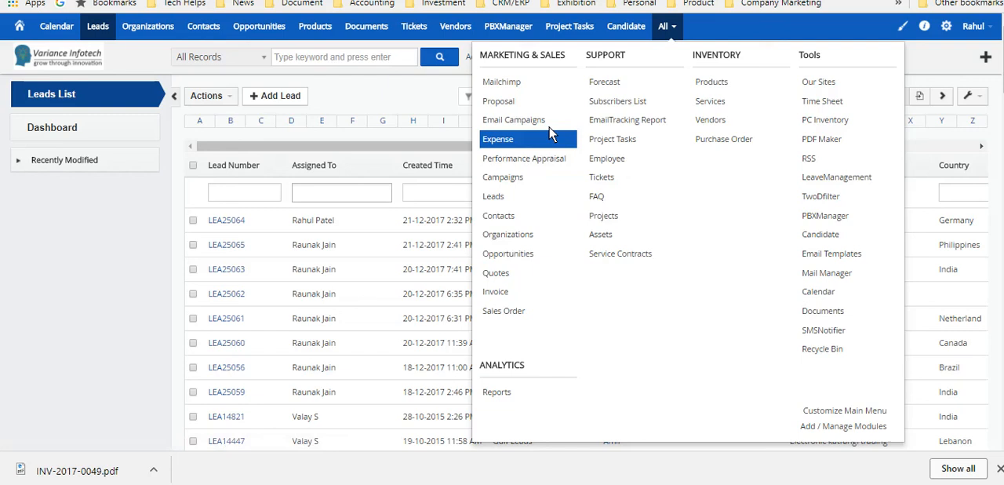
mouse_move(503, 311)
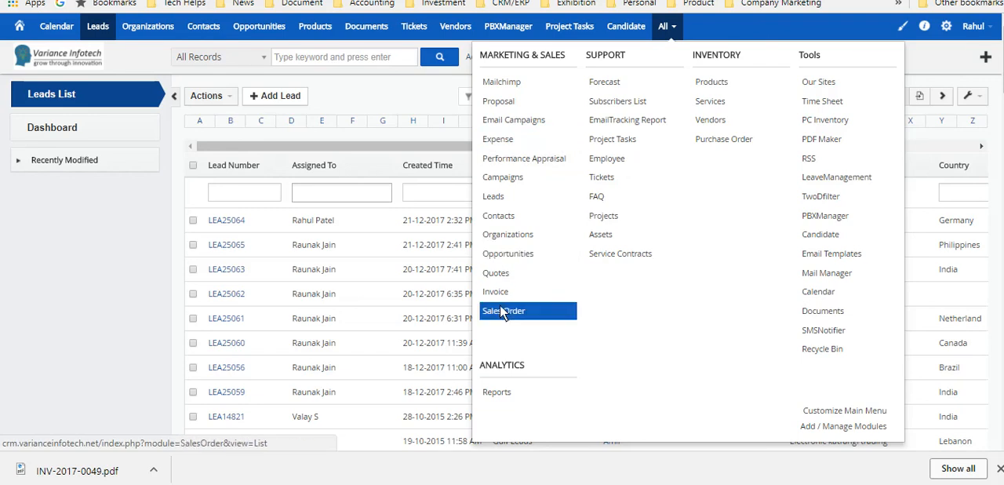
mouse_move(514, 337)
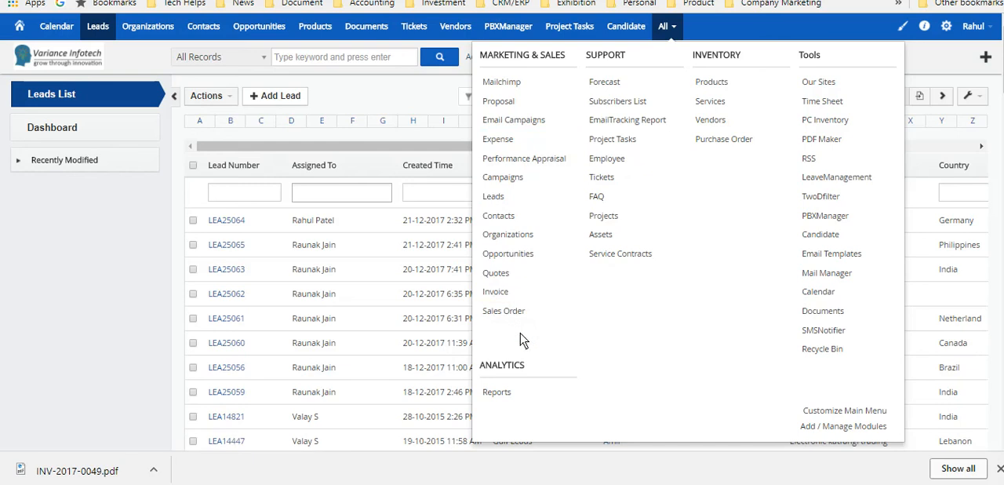
mouse_move(822, 101)
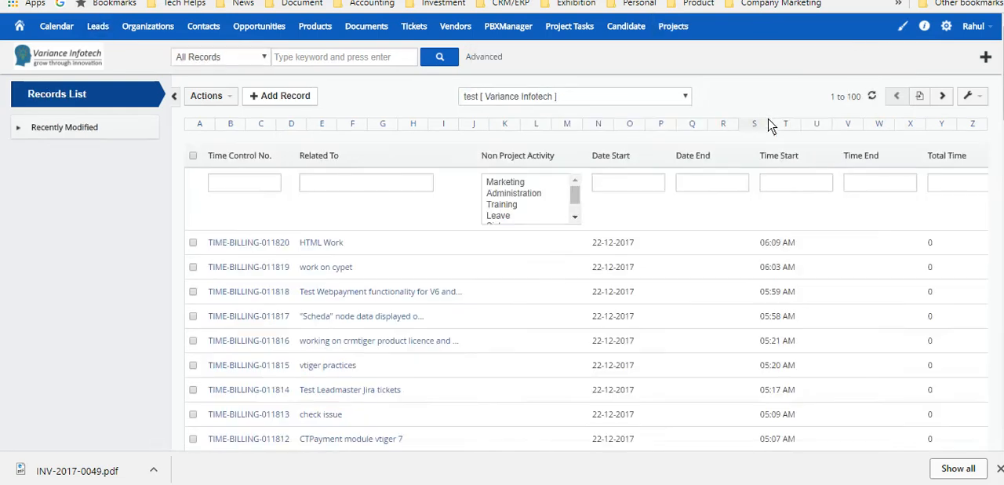
Scroll through the Time Sheet records, then reopen the All modules menu.
left_click(627, 26)
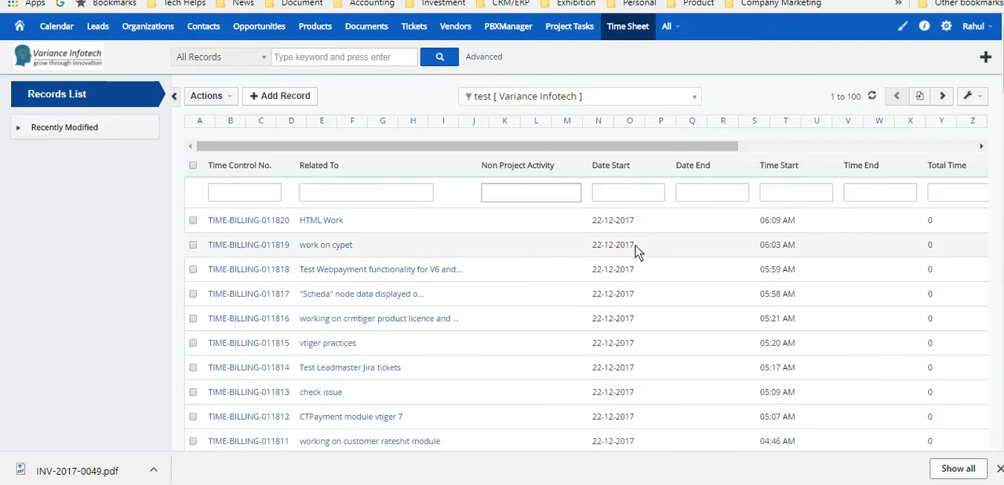
scroll("down", 3)
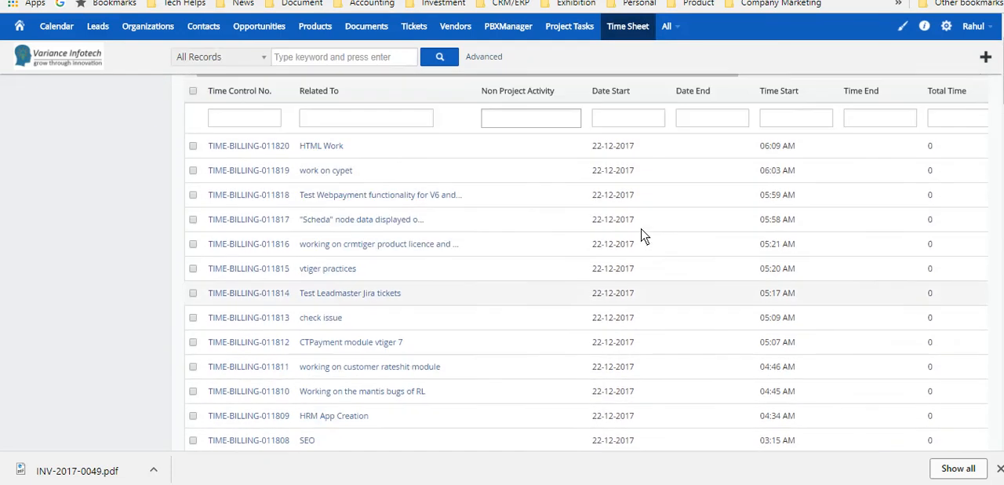
scroll("down", 3)
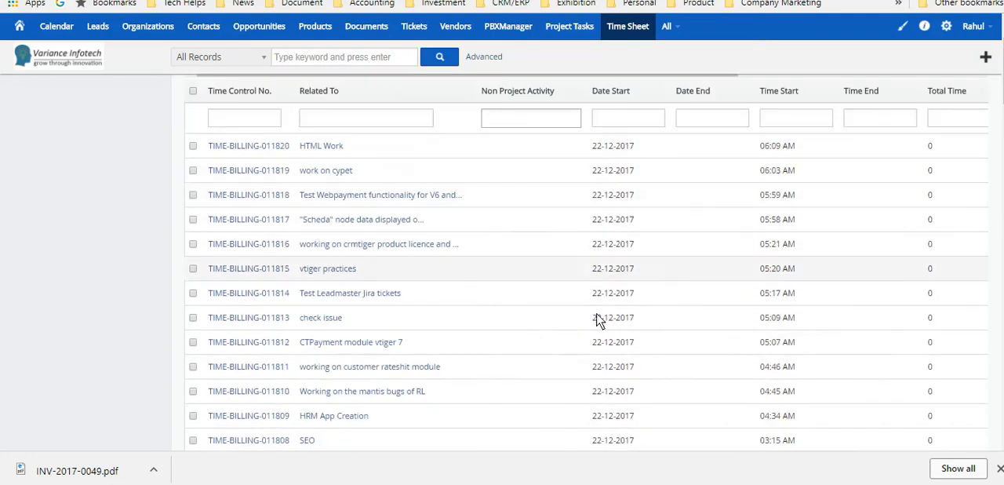
mouse_move(879, 170)
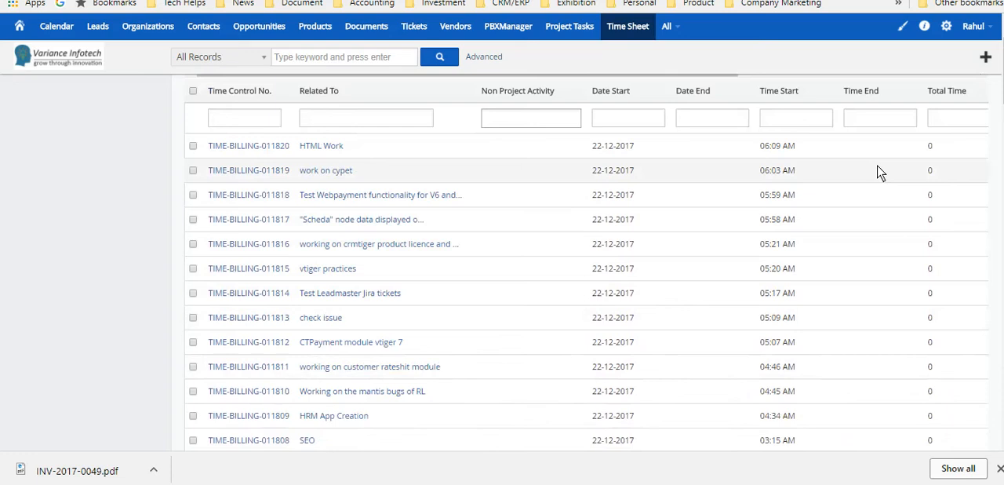
mouse_move(493, 170)
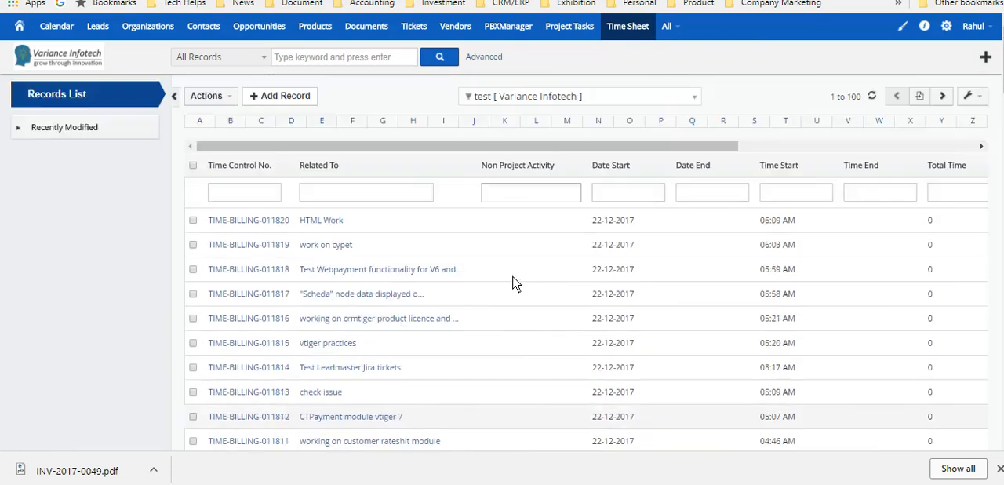
left_click(666, 26)
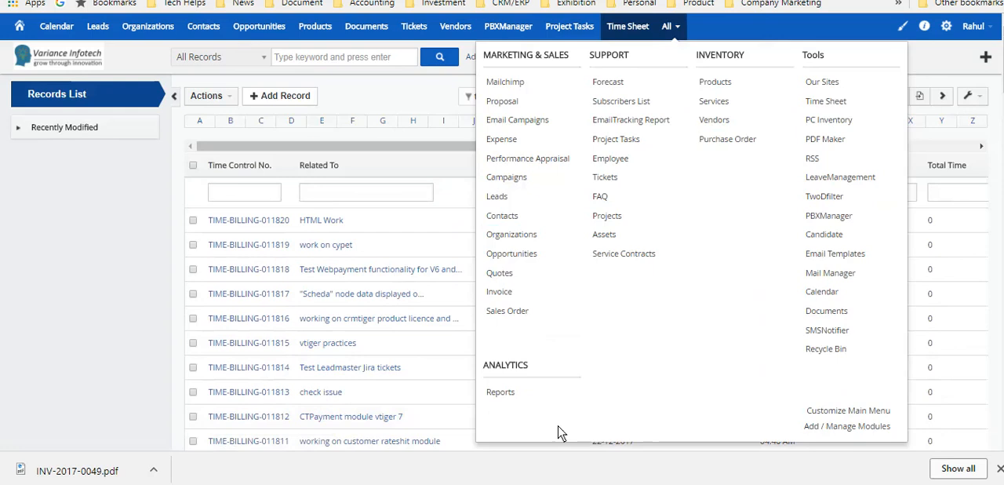
mouse_move(623, 358)
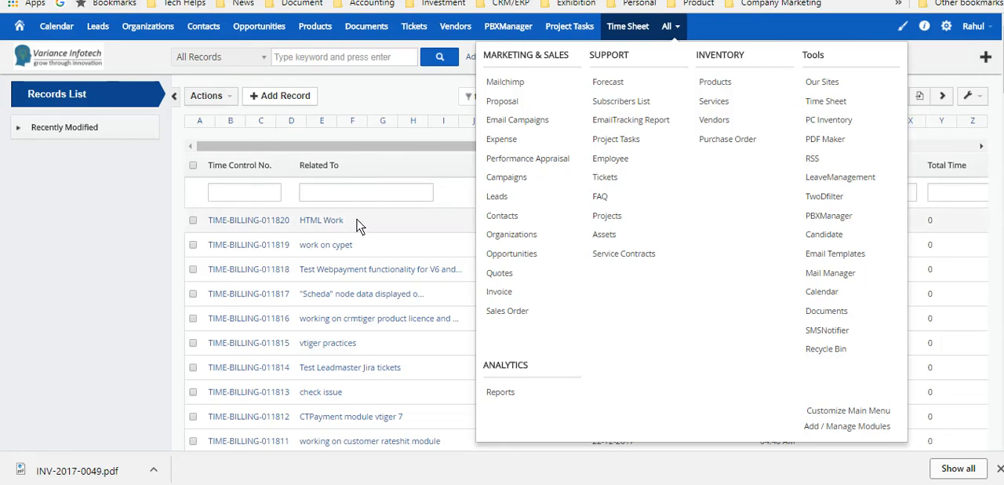
mouse_move(758, 359)
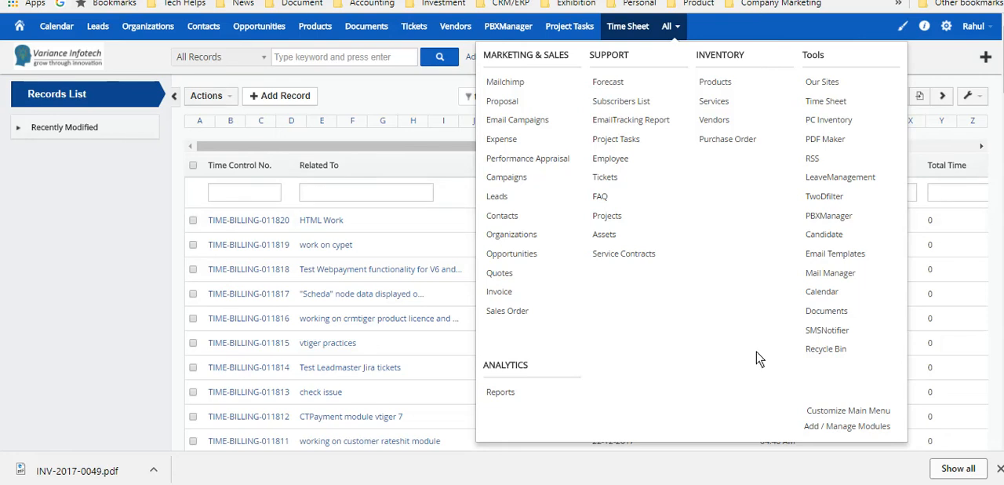
mouse_move(744, 309)
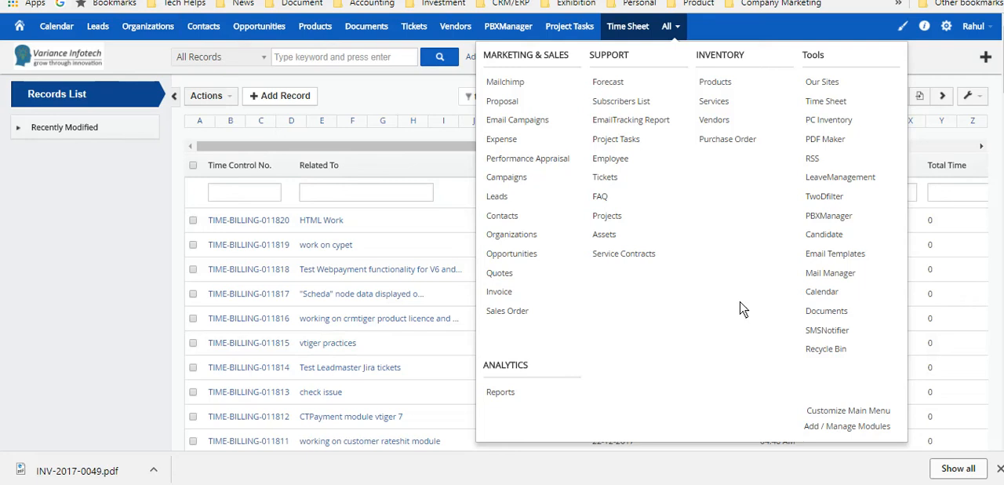
mouse_move(691, 390)
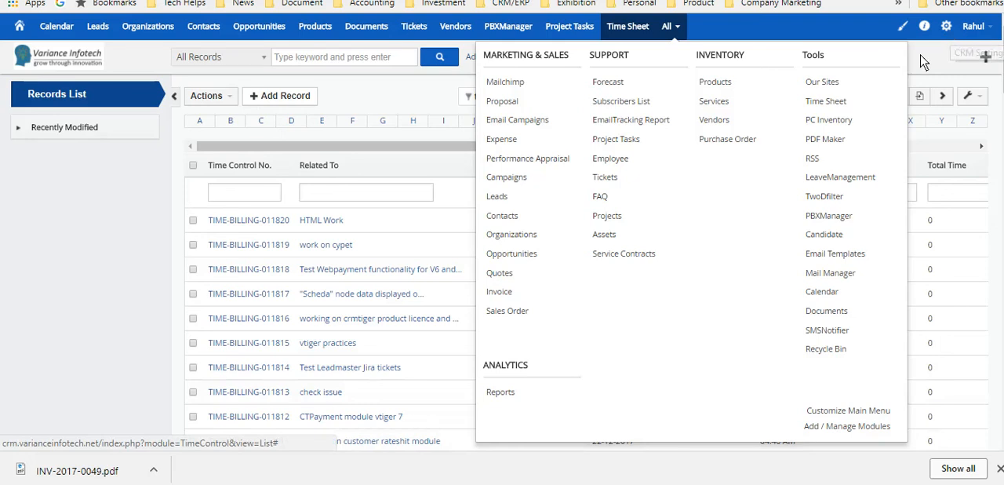
Open the gear menu showing CRM Settings and Manage Users.
left_click(946, 26)
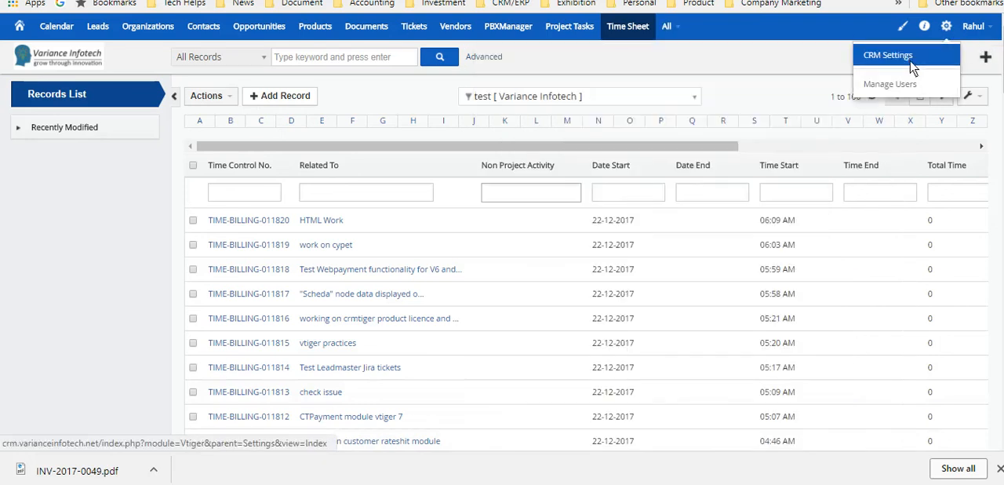
View the CRM Settings summary counts, then return to the Home dashboard.
left_click(888, 55)
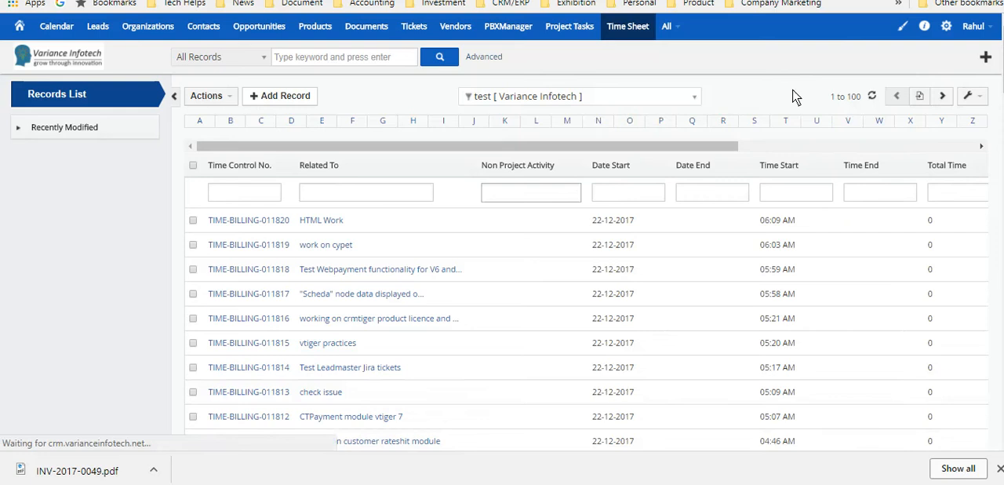
left_click(946, 26)
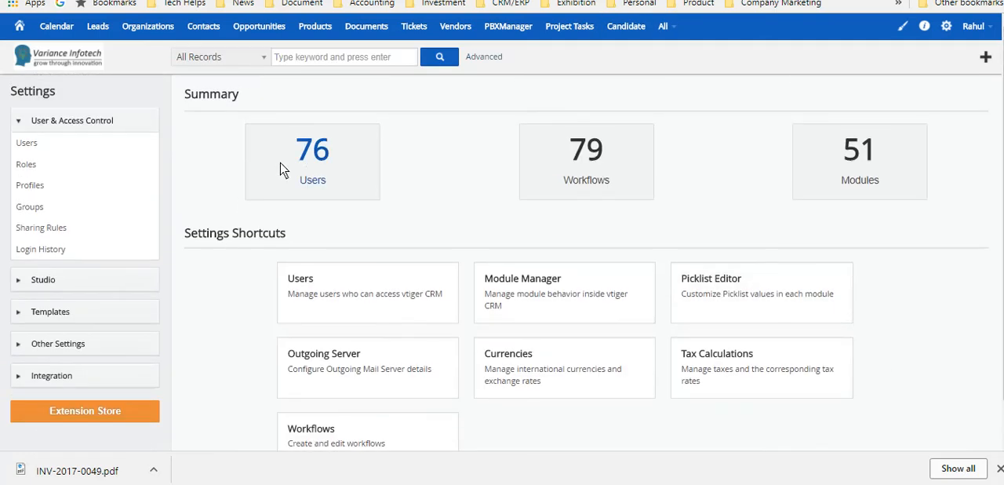
mouse_move(342, 106)
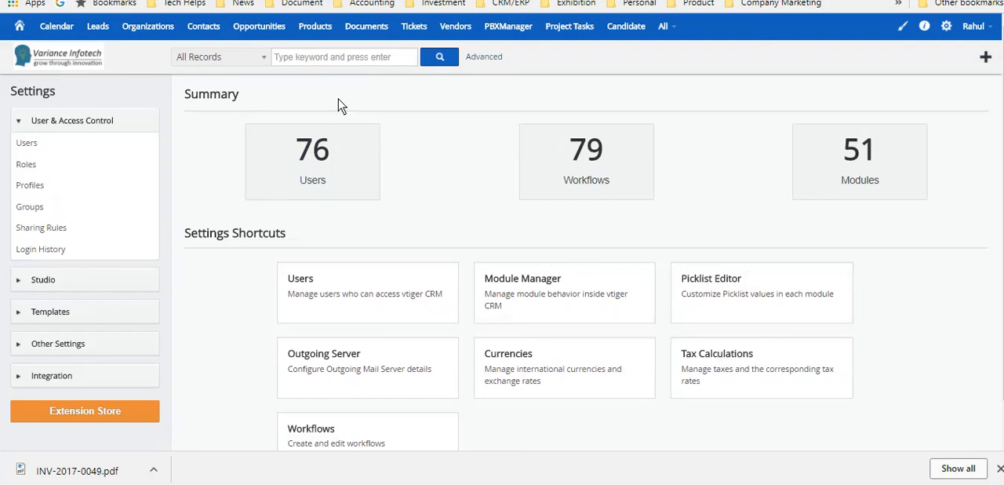
mouse_move(511, 151)
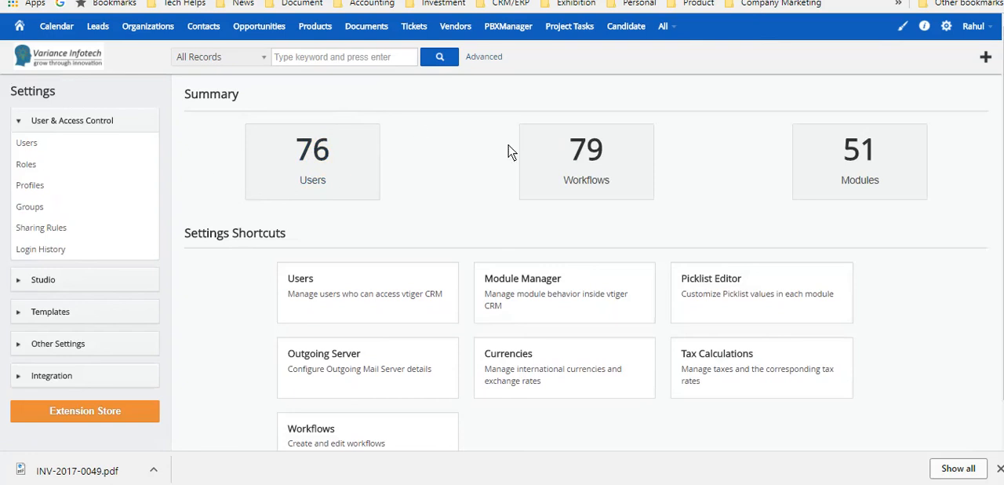
scroll("down", 3)
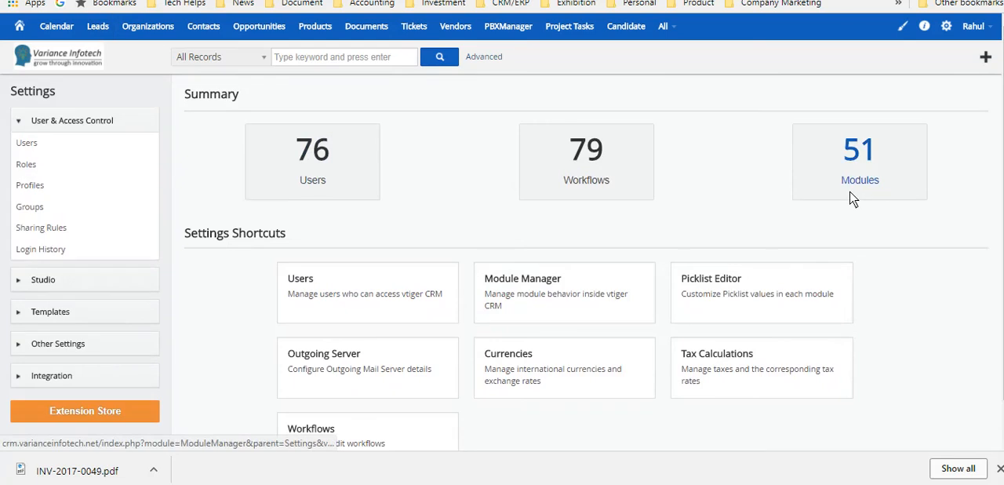
left_click(97, 26)
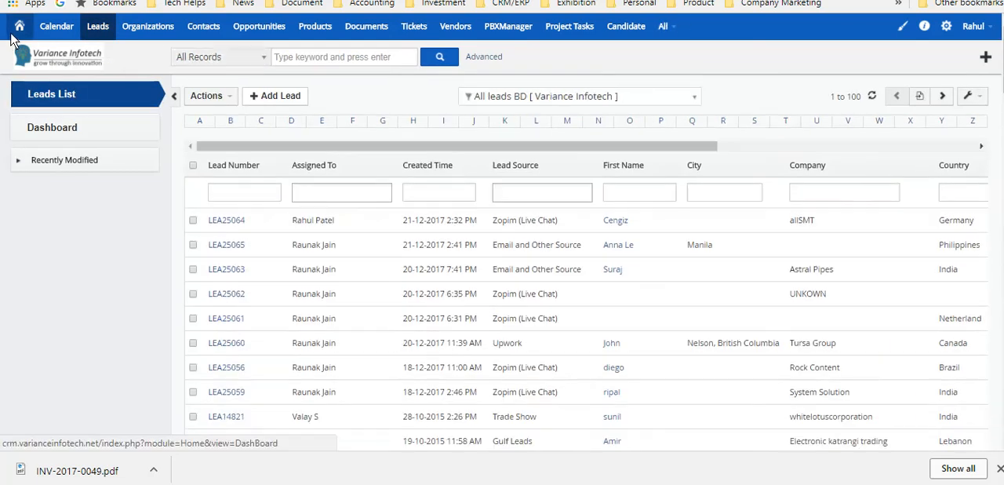
left_click(19, 26)
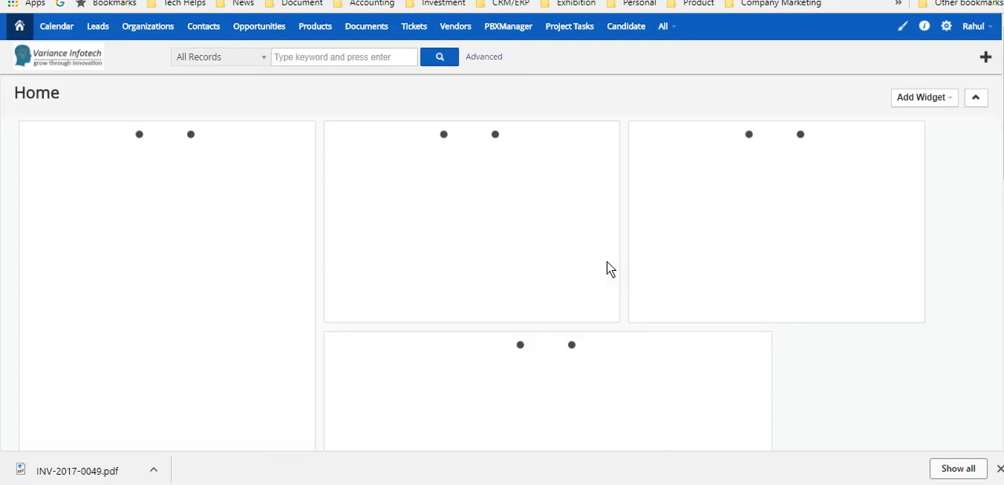